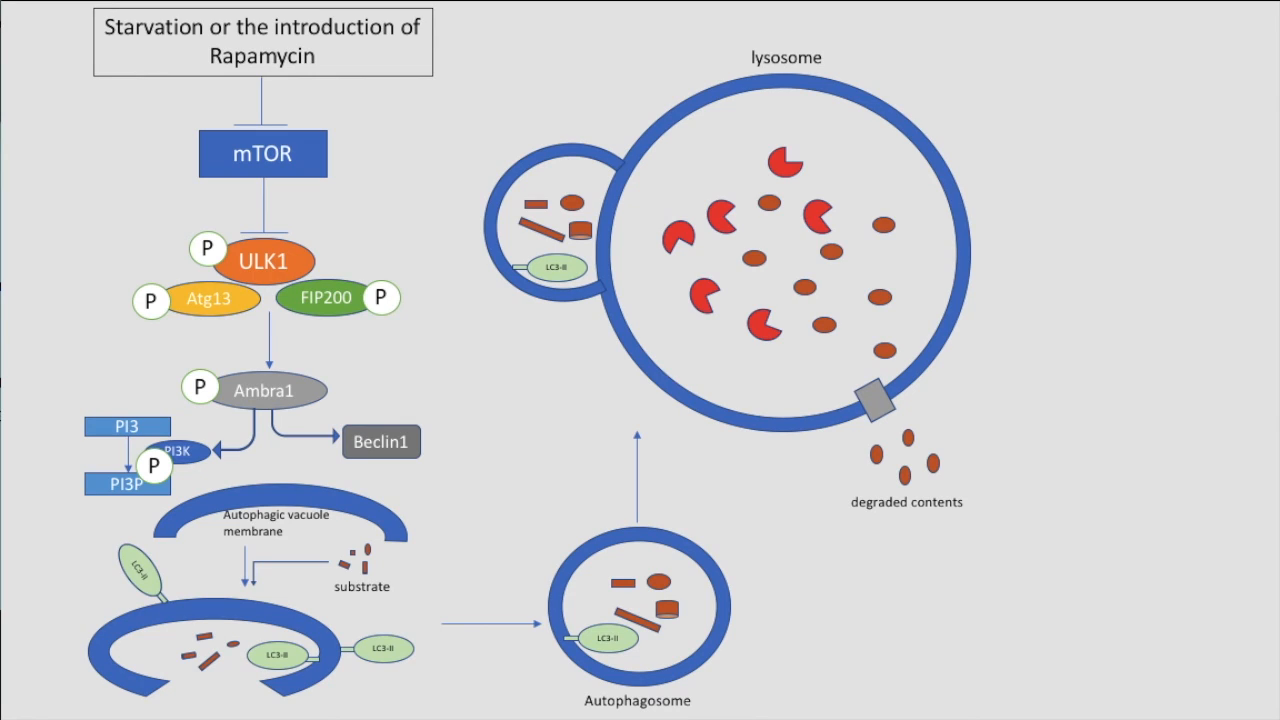
{"action": "mouse_move", "coordinate": [136, 282]}
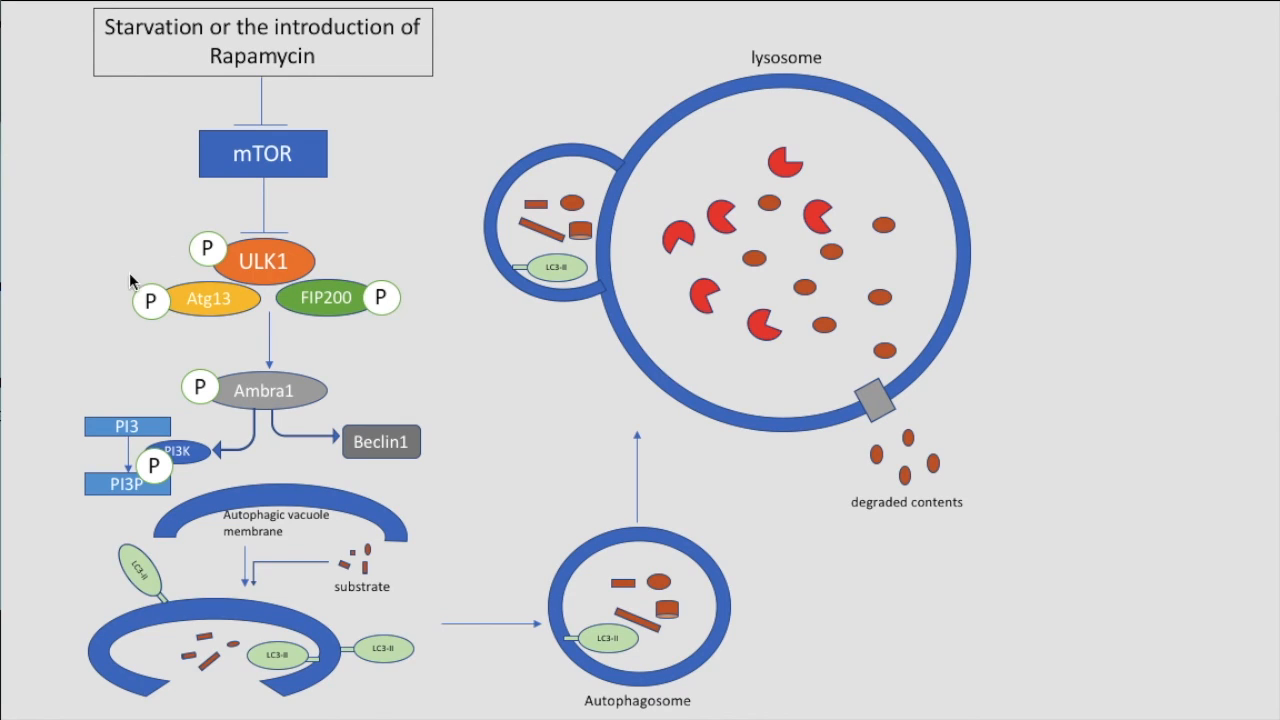